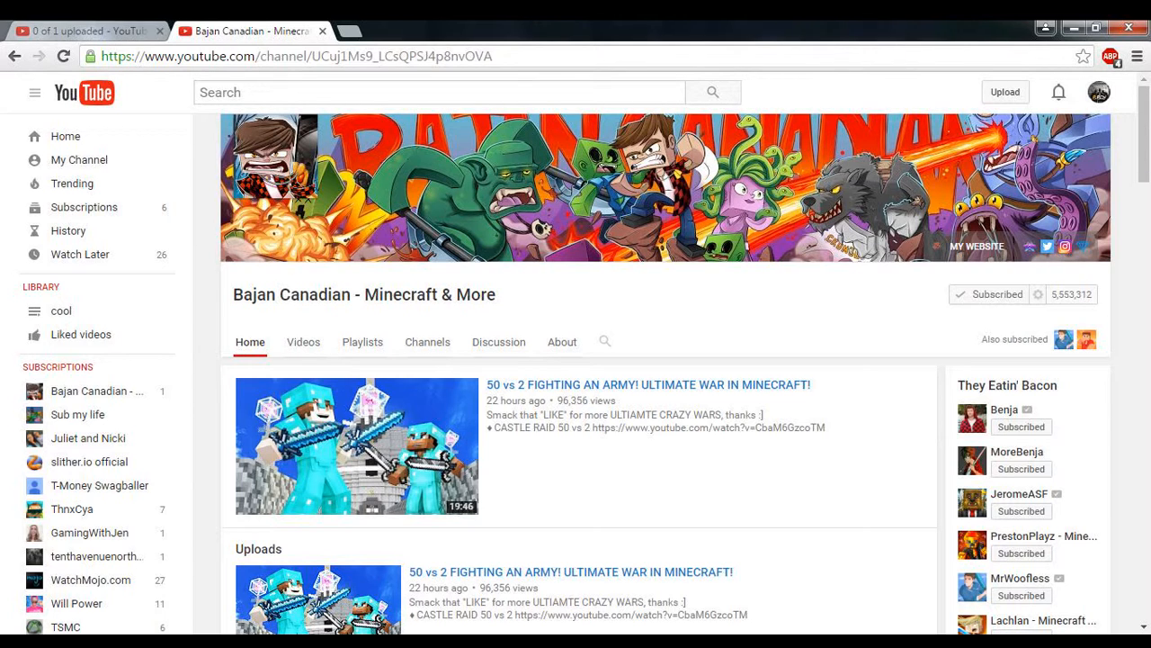
- Scroll down the Bajan Canadian channel page to reach the JeromeASF channel link
scroll("down", 3)
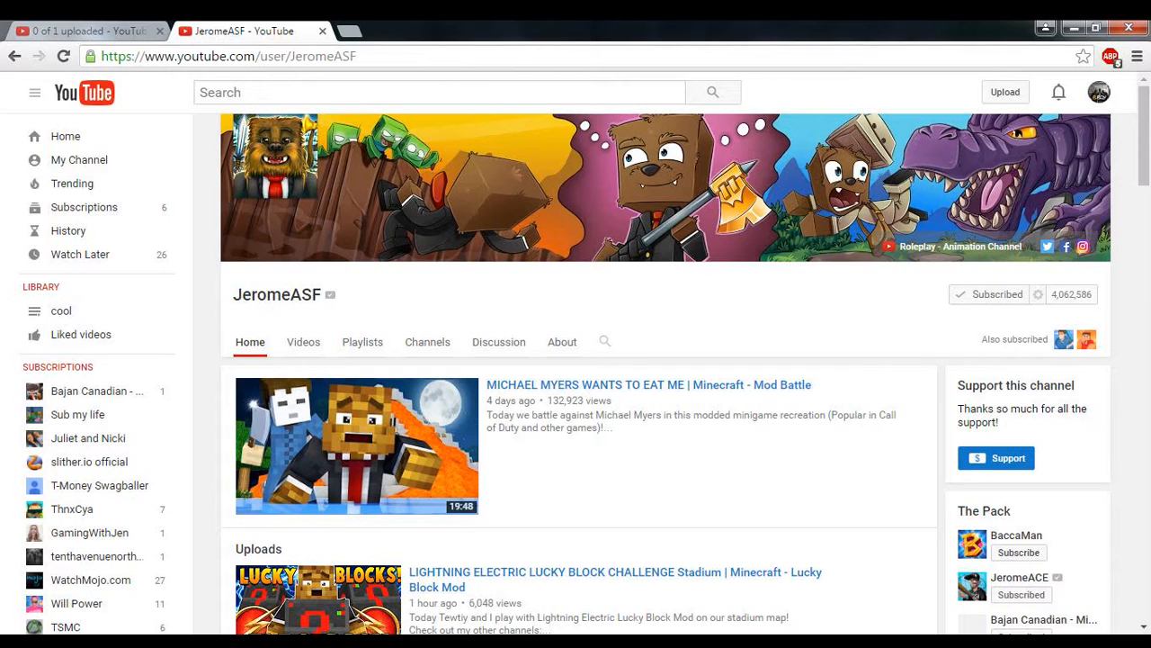
scroll("down", 3)
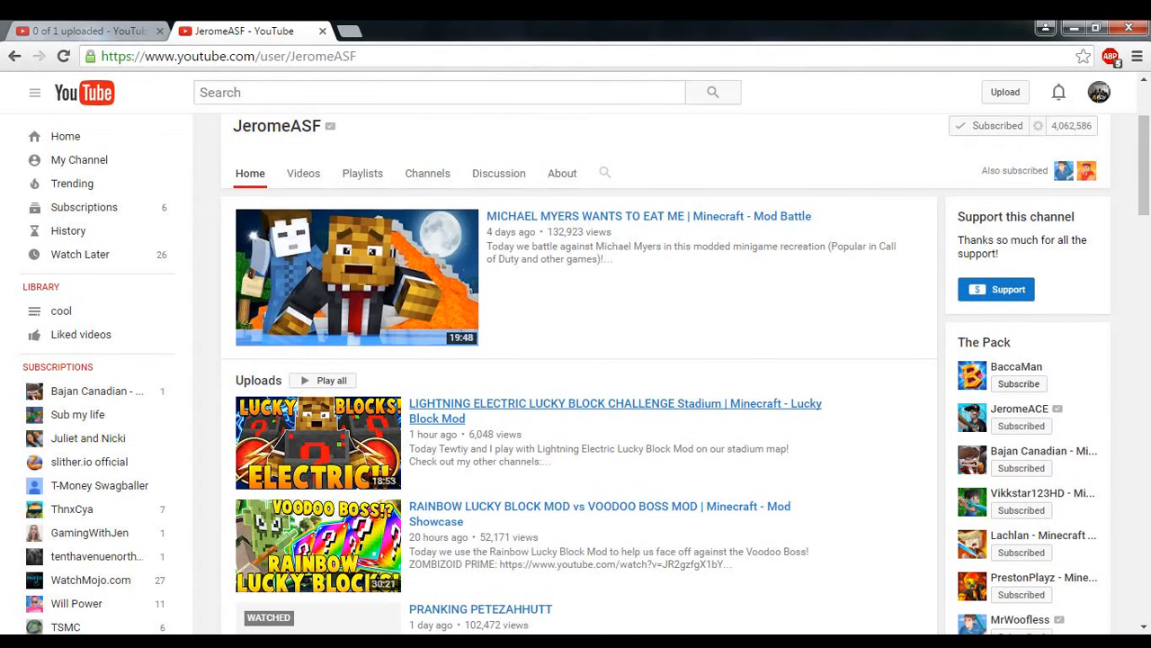
mouse_move(615, 403)
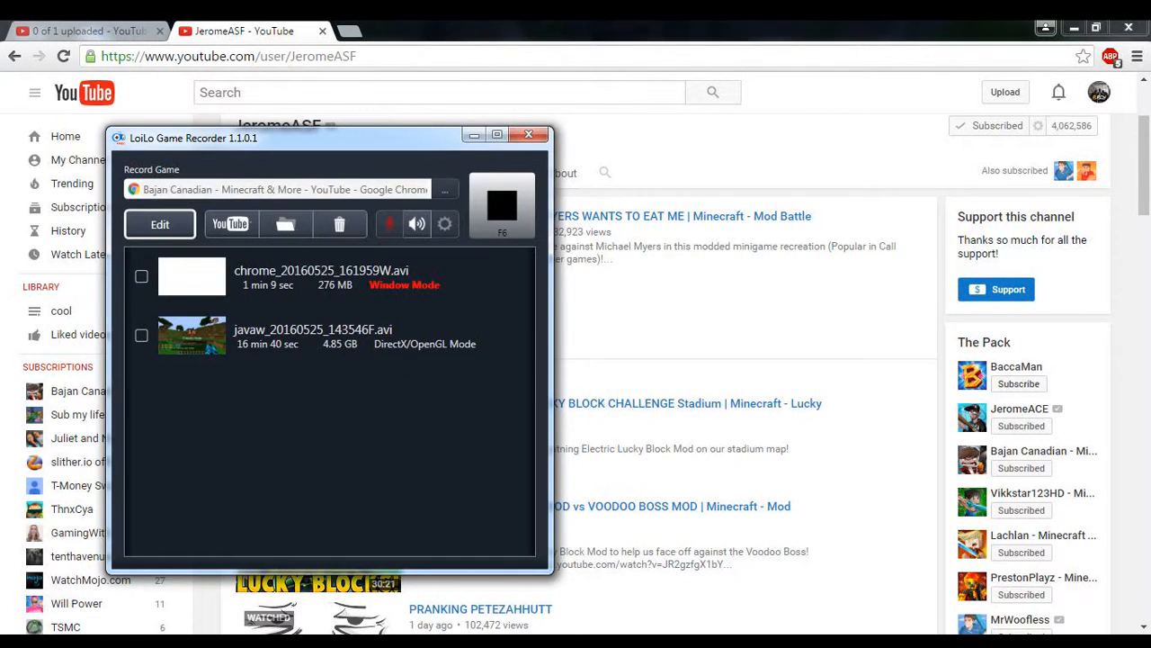
left_click(529, 135)
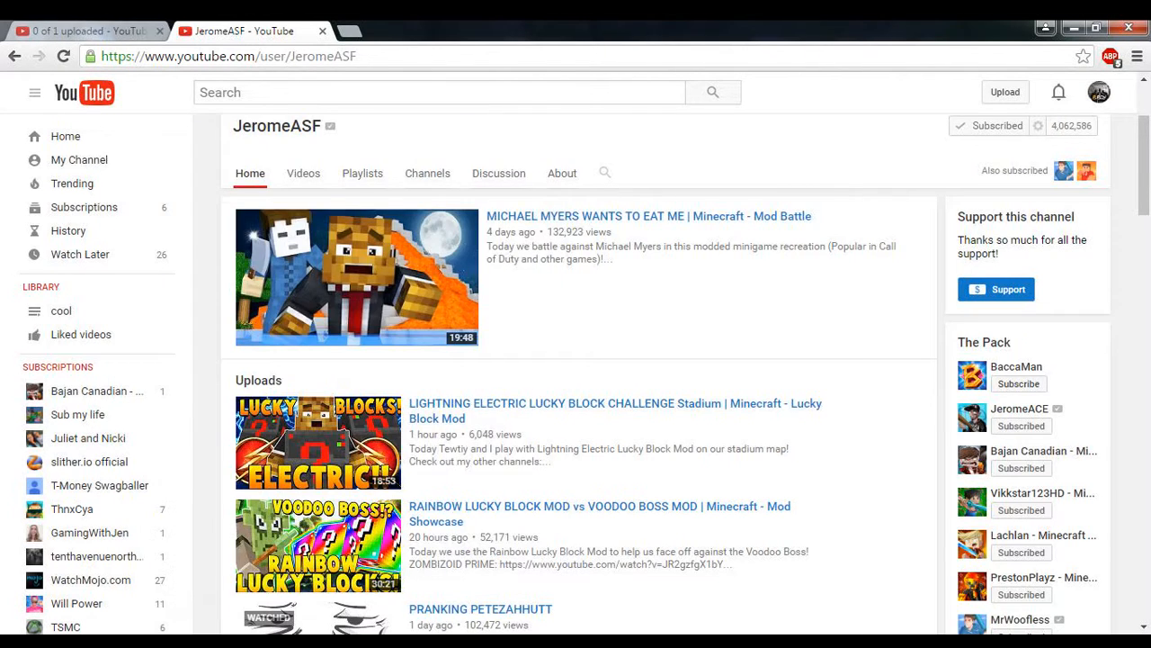